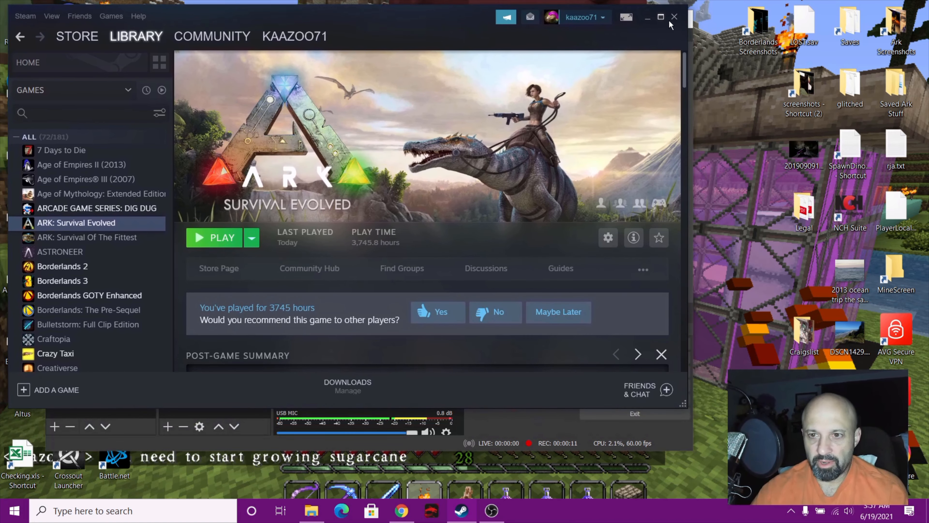
mouse_move(296, 164)
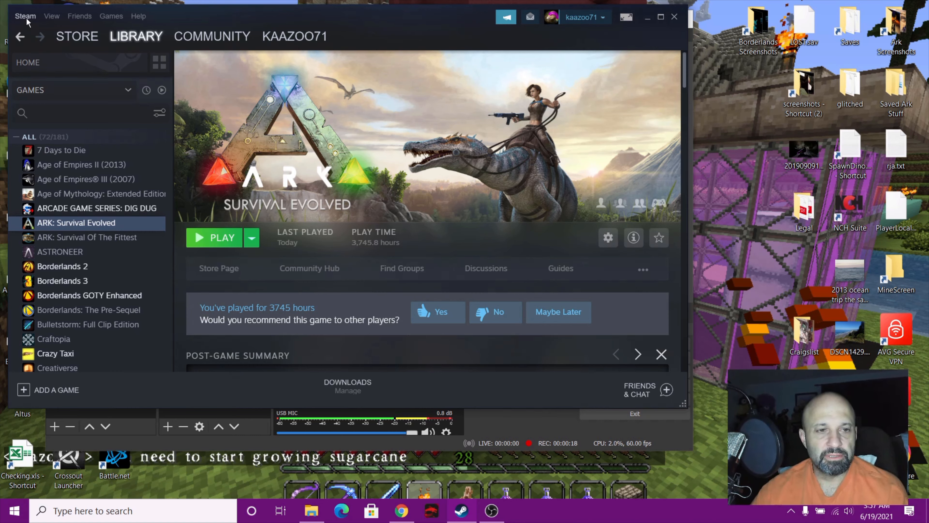
Reach Settings on the Account page from the Steam menu
left_click(25, 16)
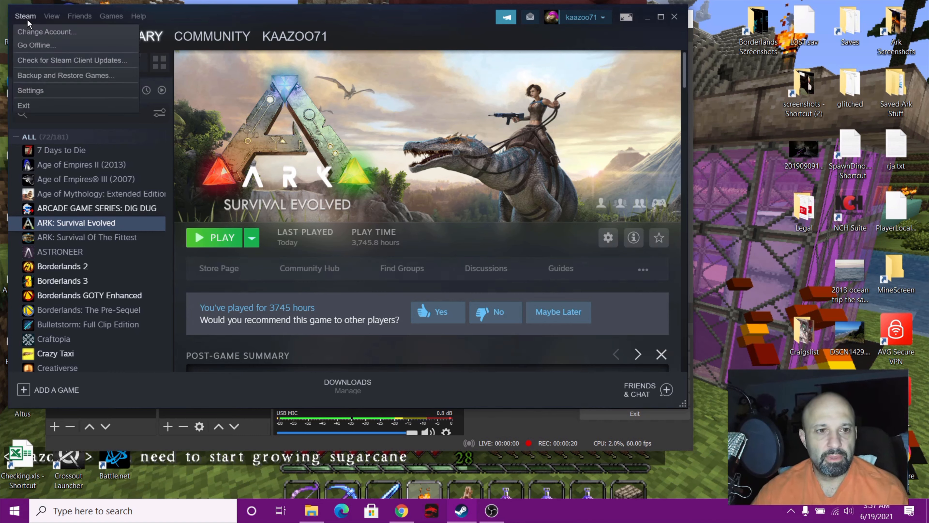
left_click(30, 90)
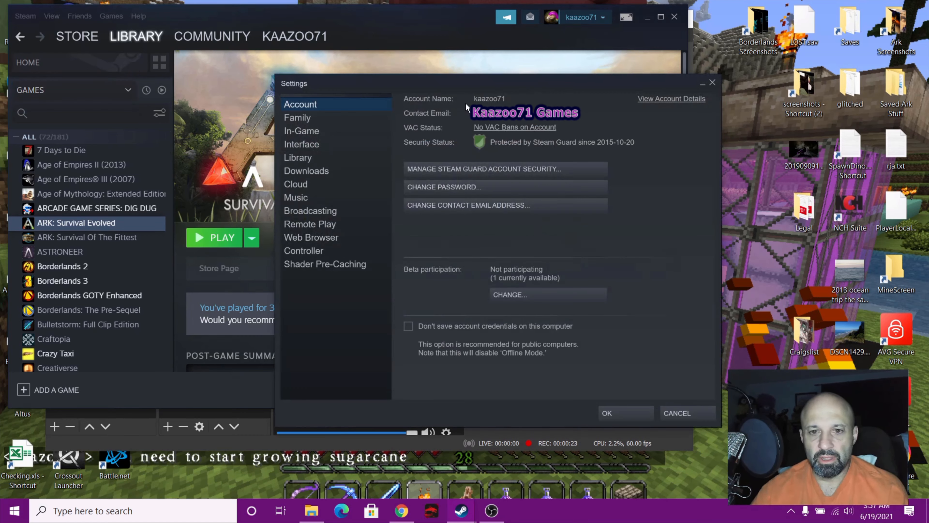
mouse_move(522, 121)
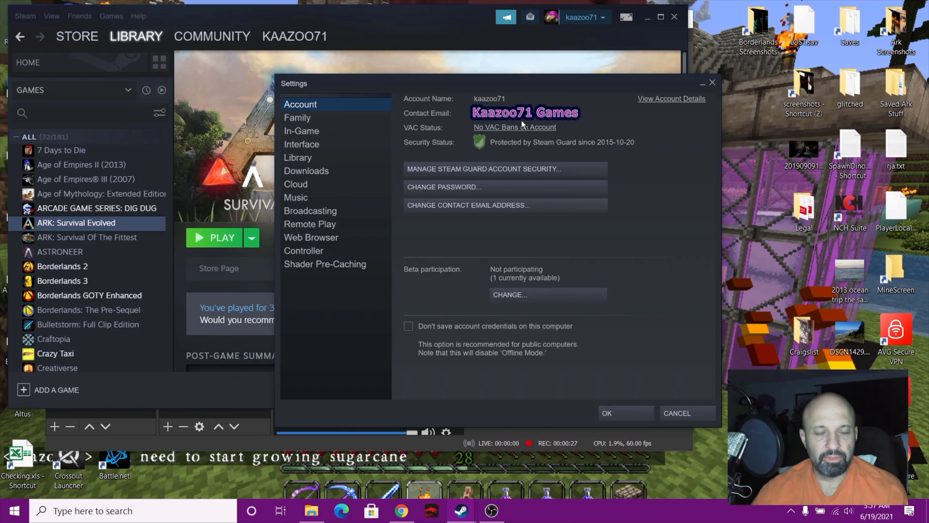
mouse_move(489, 104)
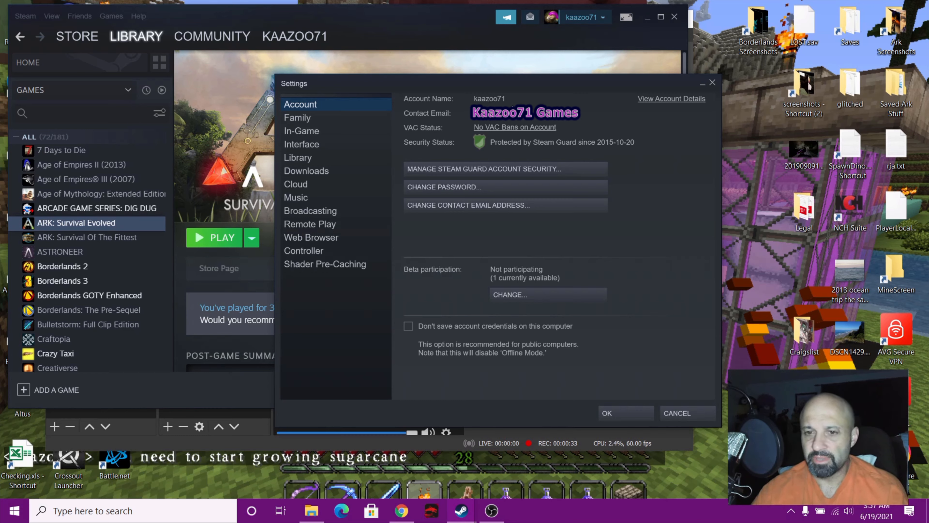
mouse_move(668, 104)
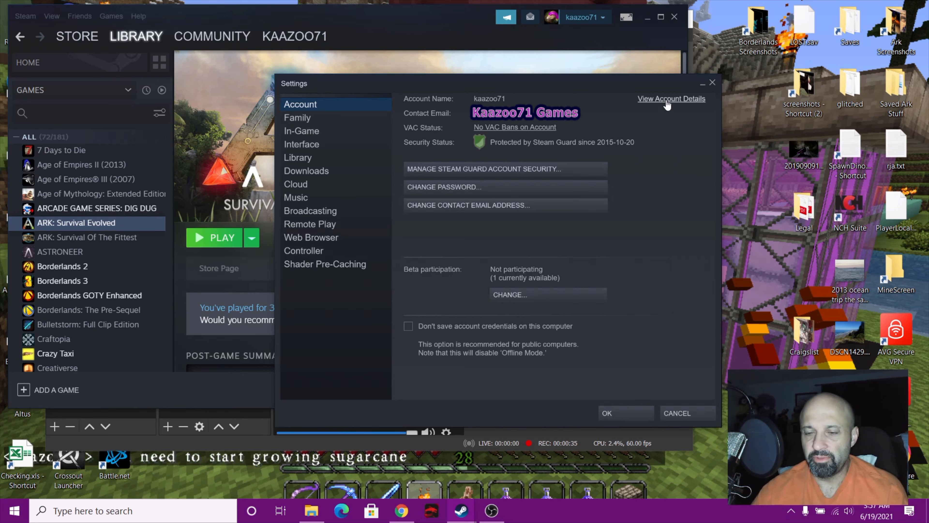
View Account Details showing the Steam ID, then return to the ARK library page
left_click(670, 98)
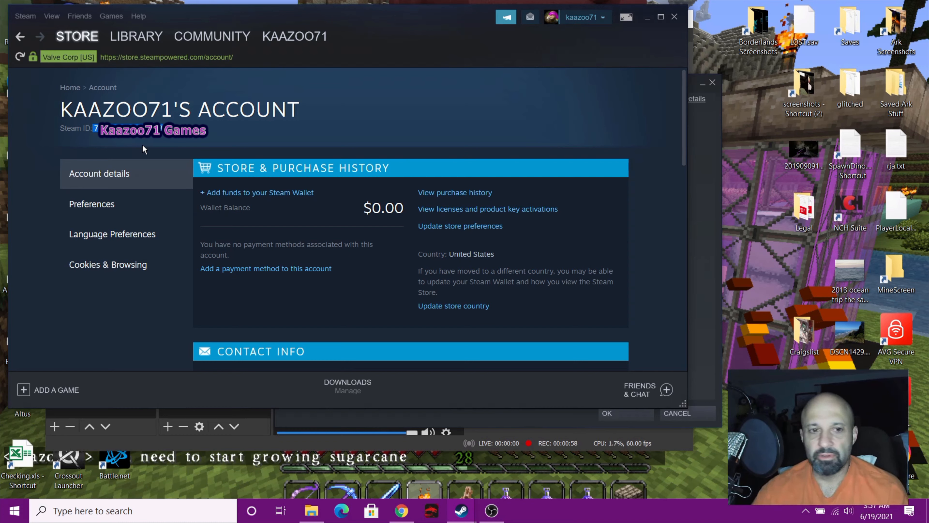
mouse_move(291, 138)
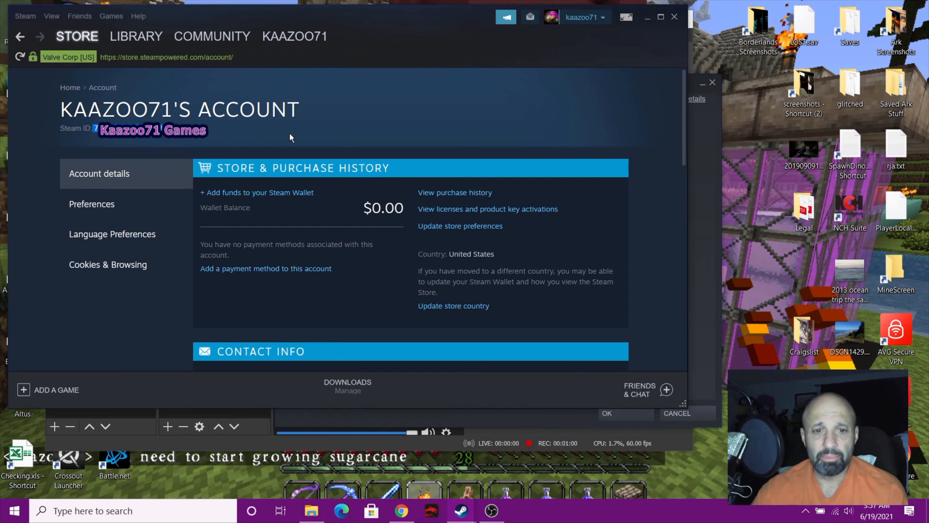
mouse_move(171, 145)
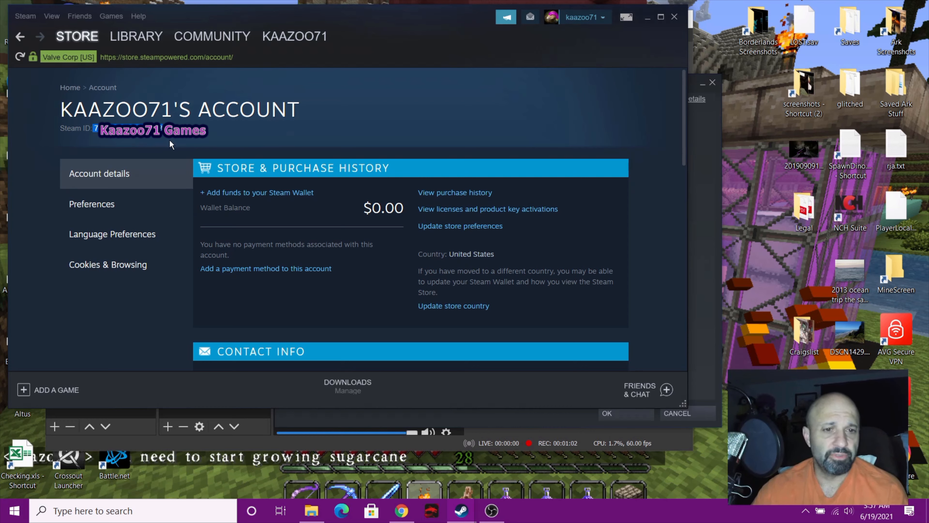
mouse_move(235, 129)
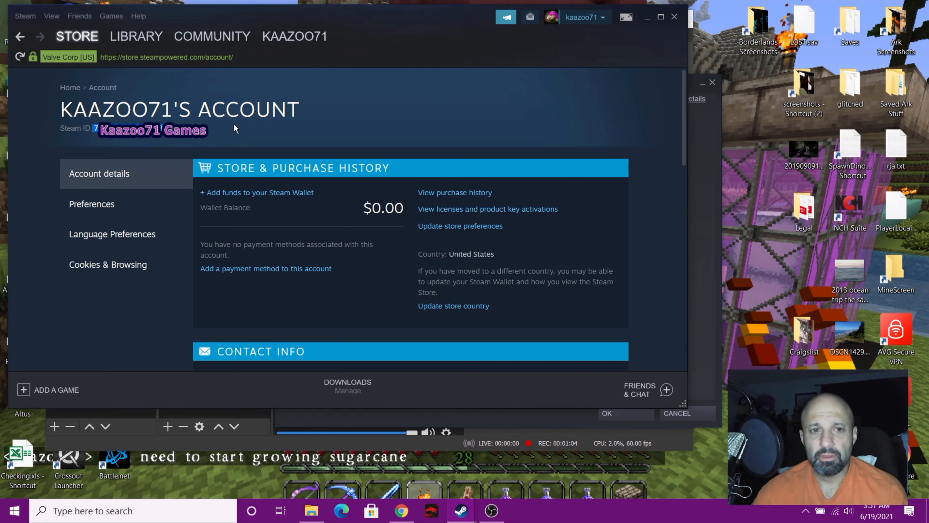
left_click(76, 37)
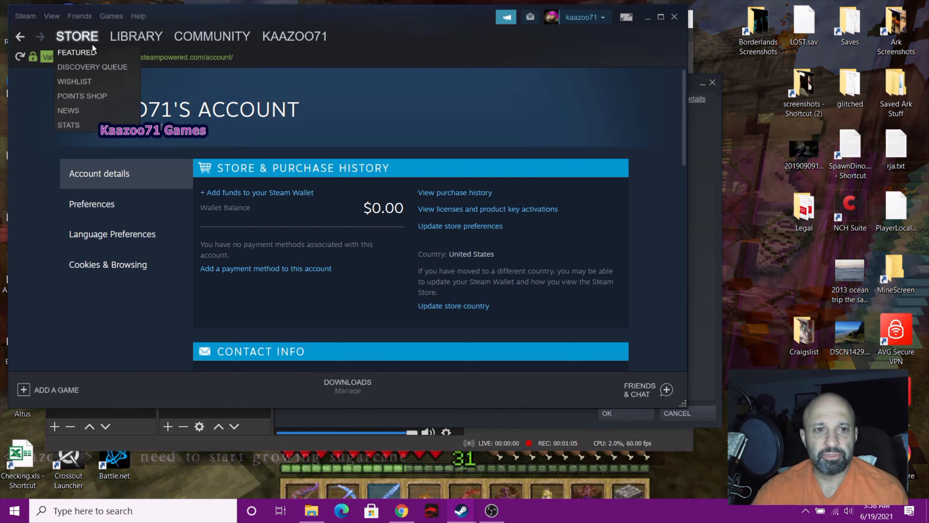
left_click(135, 36)
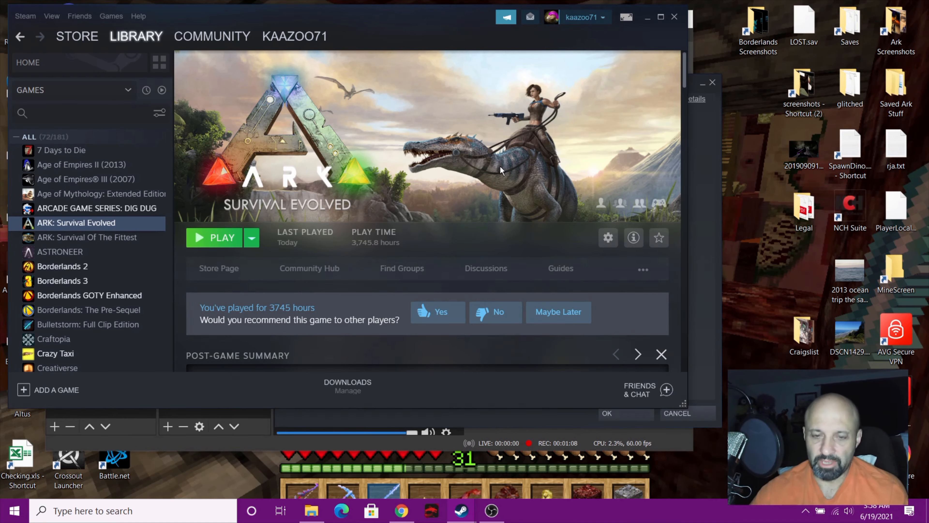
mouse_move(697, 308)
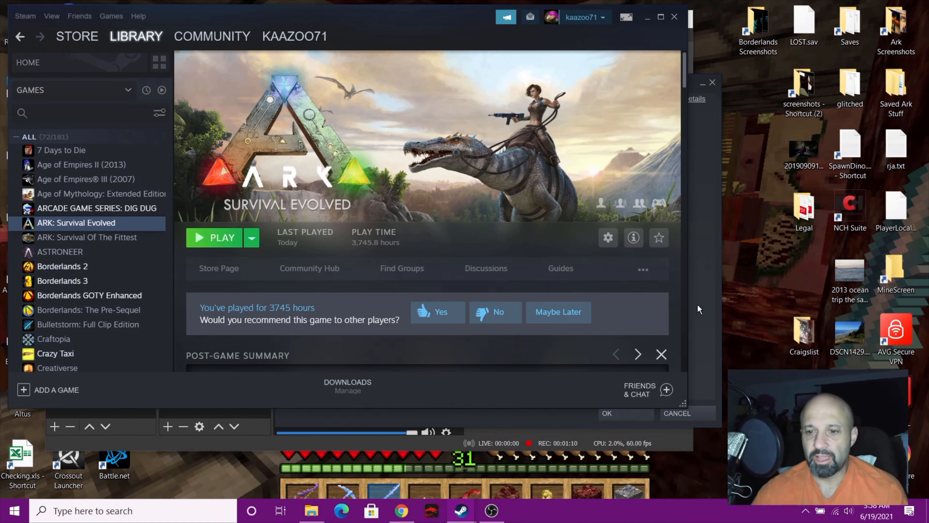